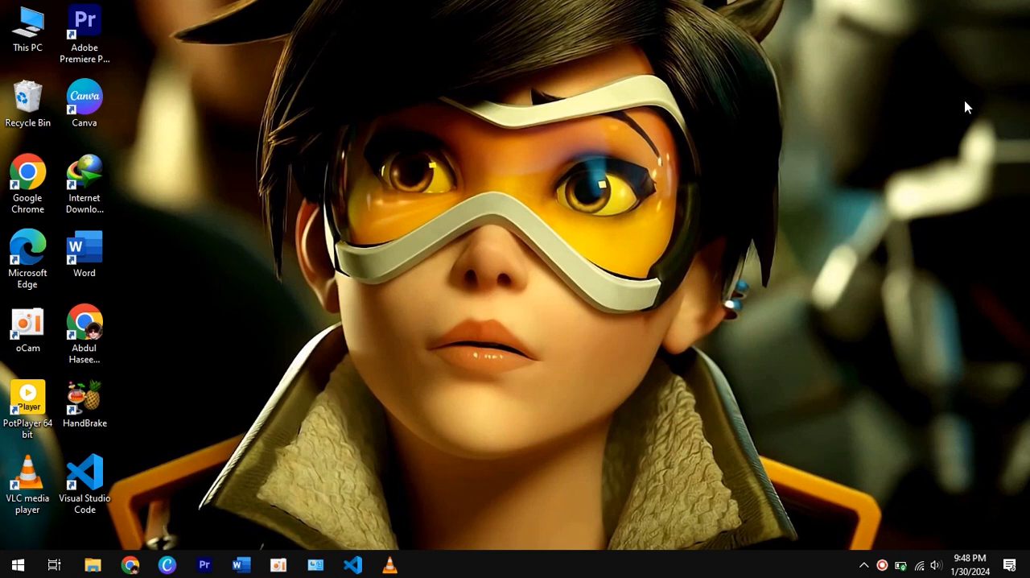
pyautogui.moveTo(865, 113)
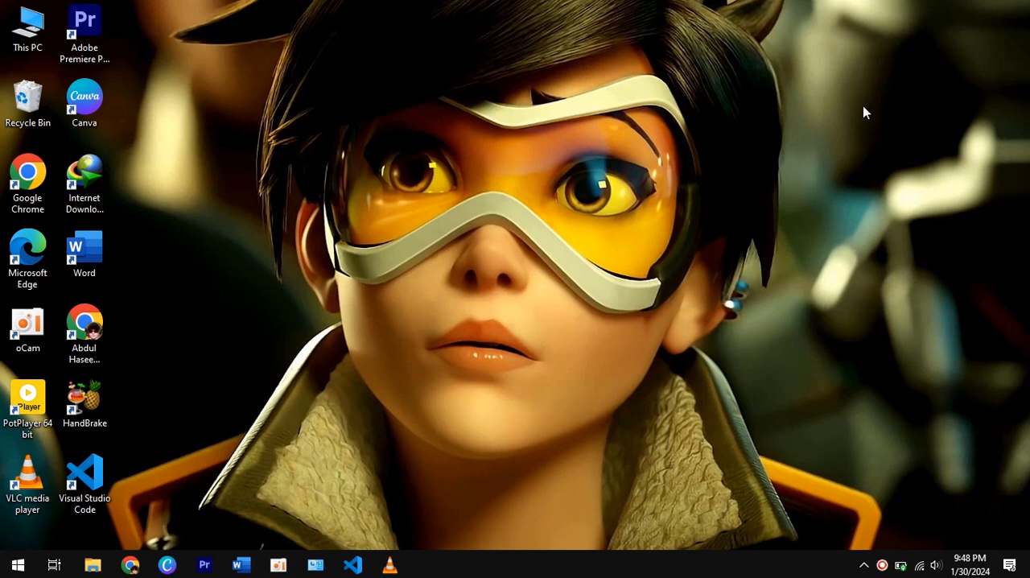
# Step: Launch Chrome from its desktop shortcut and search Google for 'prolog download'
pyautogui.click(83, 326)
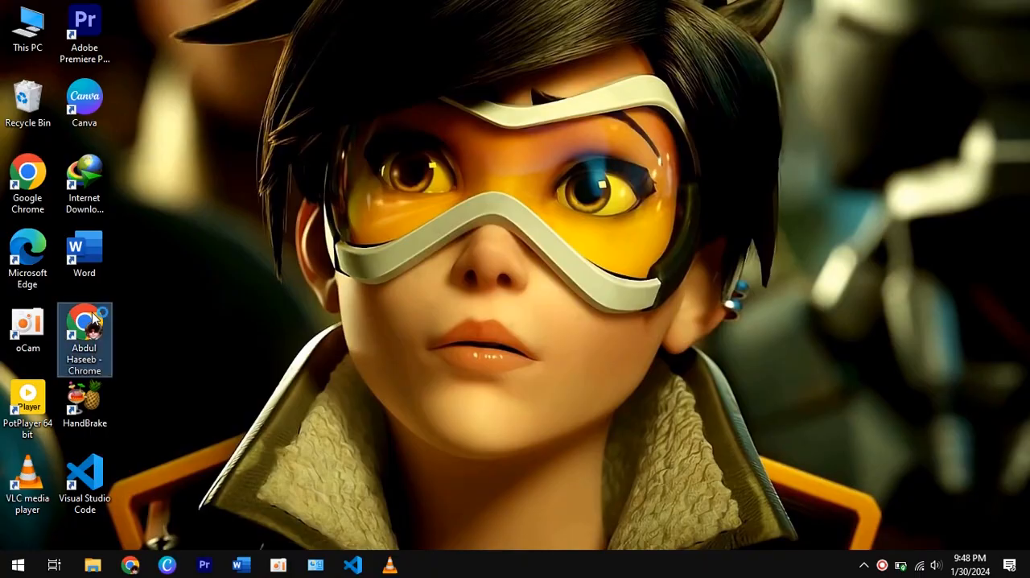
pyautogui.doubleClick(84, 330)
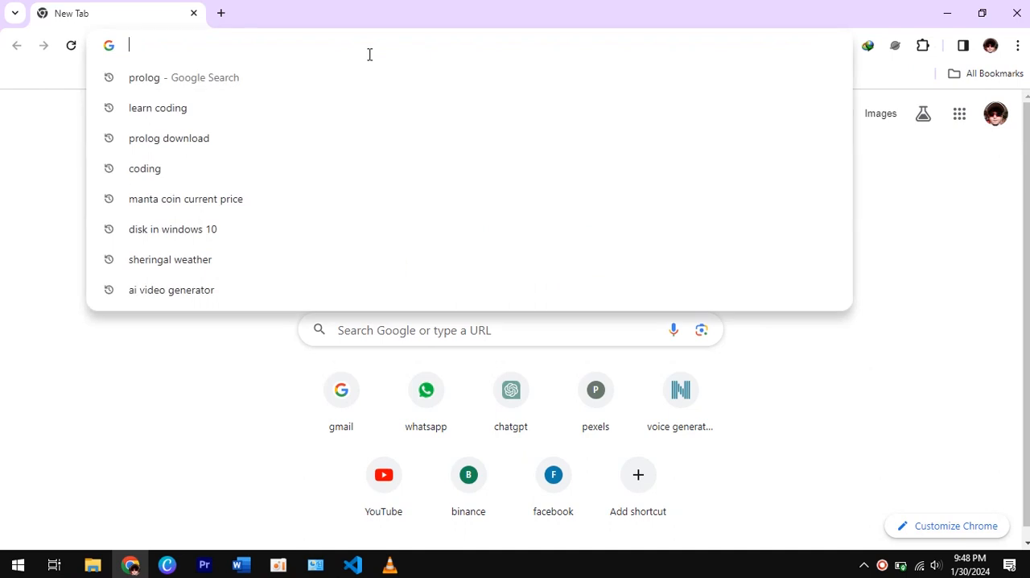
pyautogui.write('prolog')
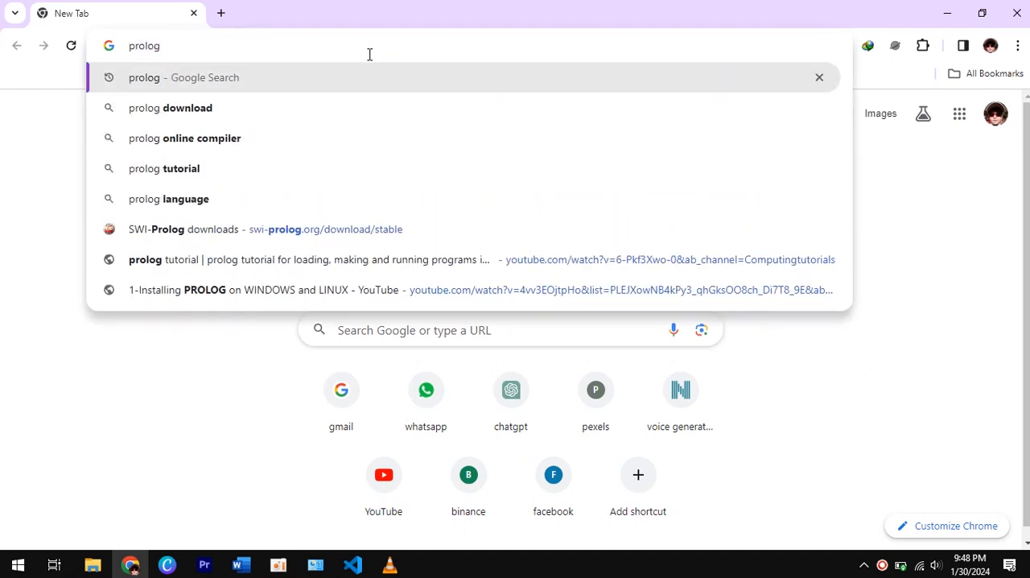
pyautogui.click(170, 107)
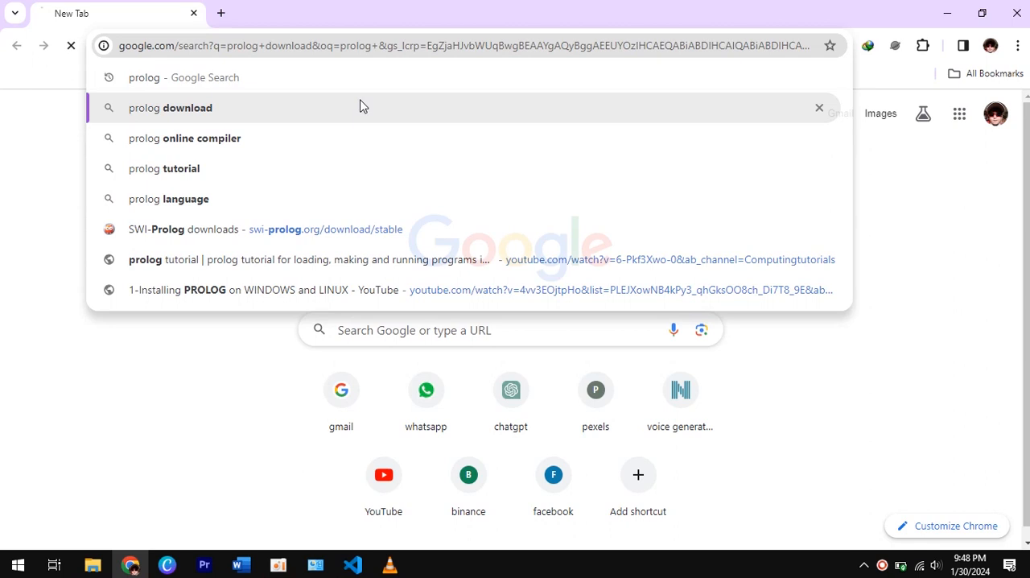
pyautogui.click(170, 107)
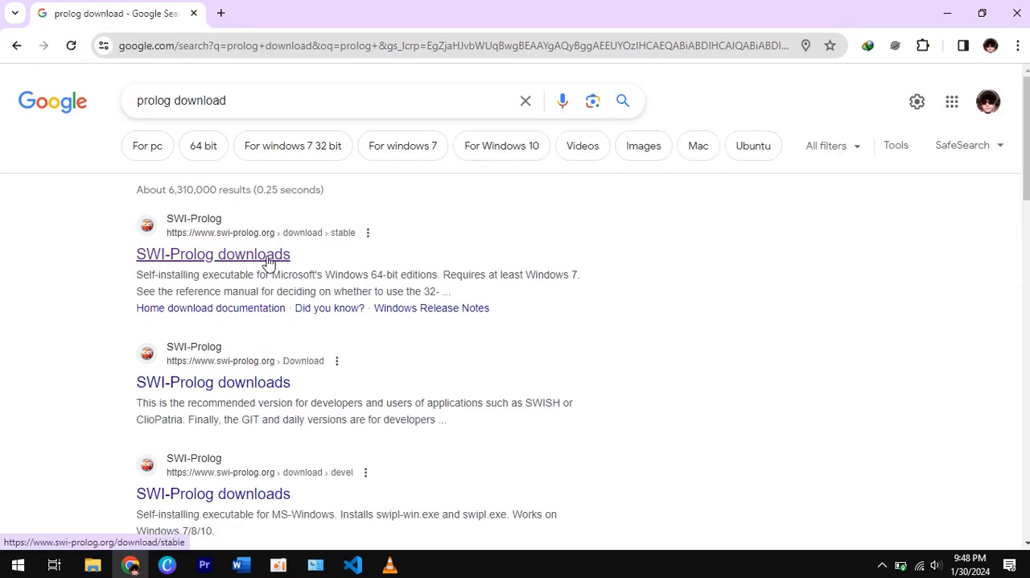
# Step: From the SWI-Prolog downloads result, choose the 9.0.4-1 Microsoft Windows 64-bit binary
pyautogui.click(214, 253)
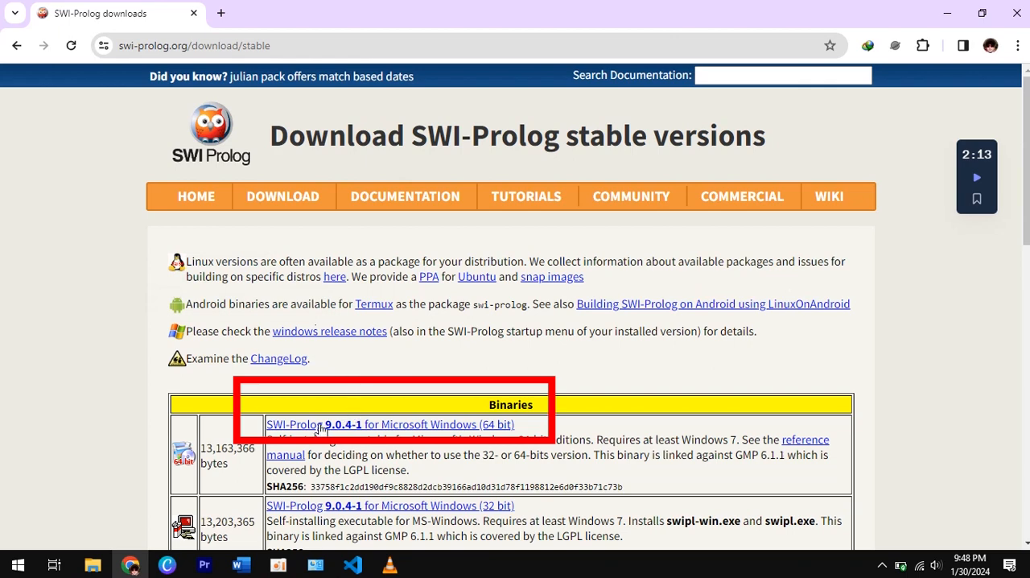
pyautogui.click(390, 424)
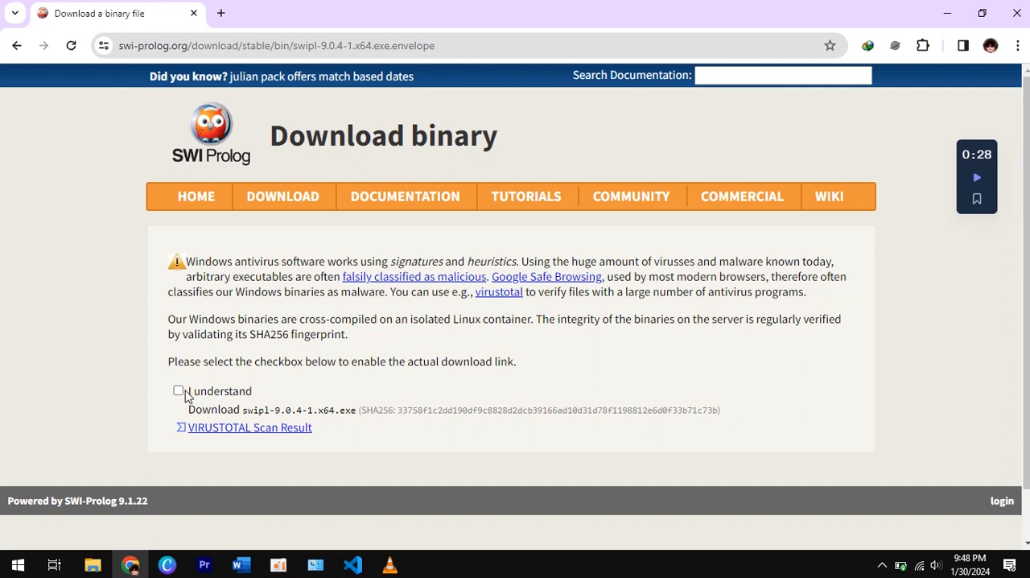
# Step: Acknowledge the antivirus notice and save swipl-9.0.4-1.x64.exe to Downloads\Programs via the download manager
pyautogui.click(177, 390)
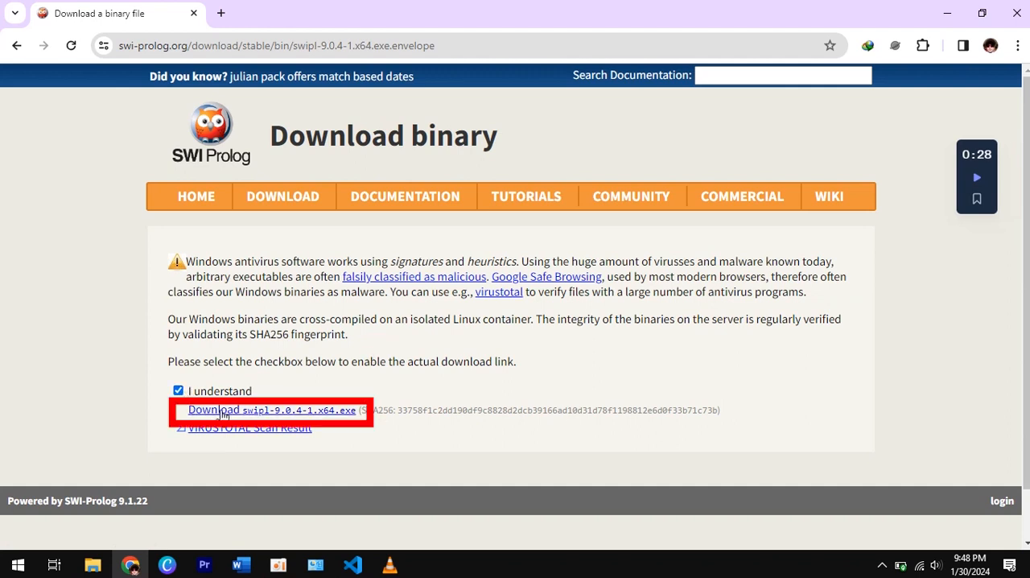
pyautogui.click(271, 410)
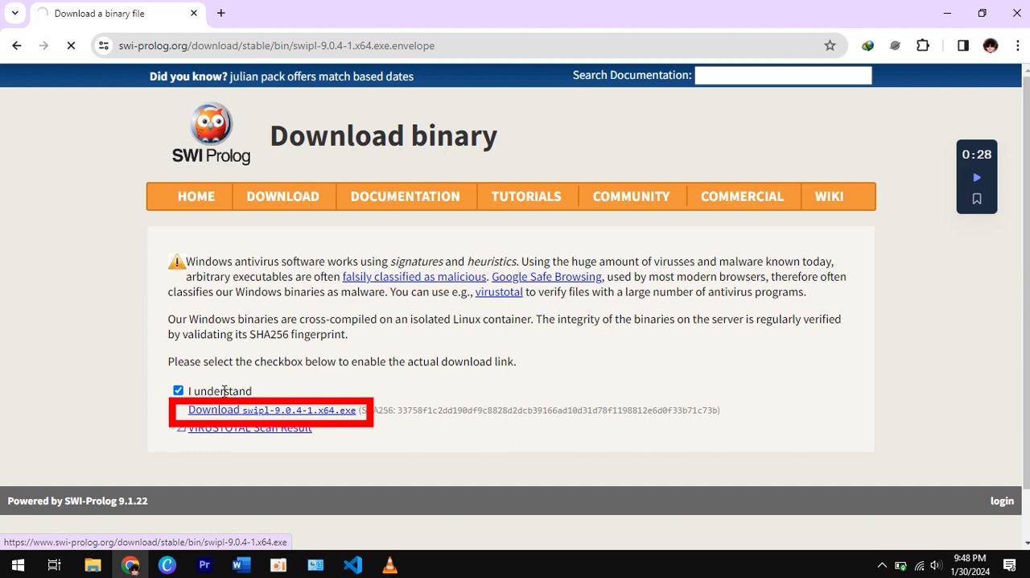
pyautogui.click(271, 410)
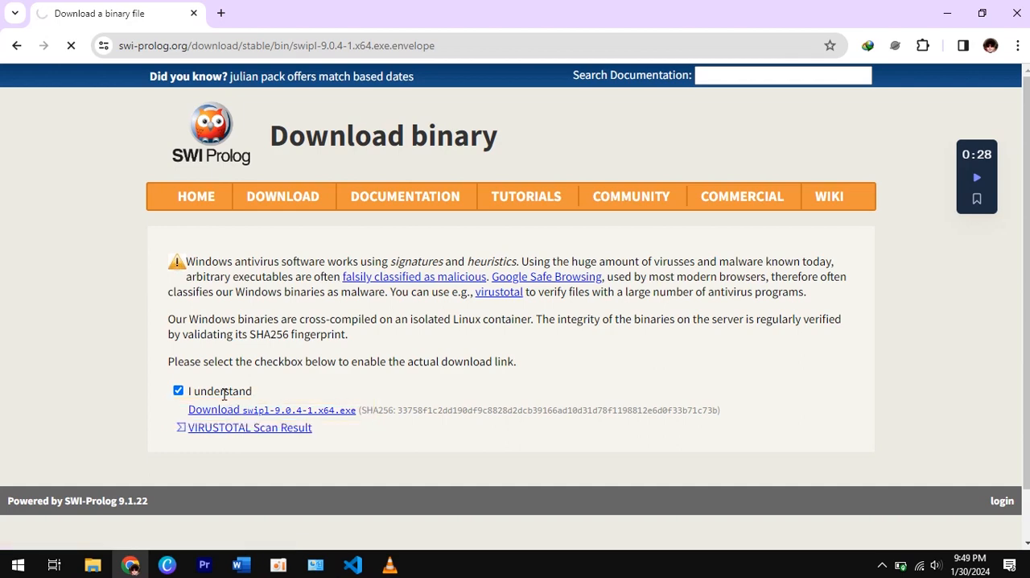
pyautogui.click(271, 409)
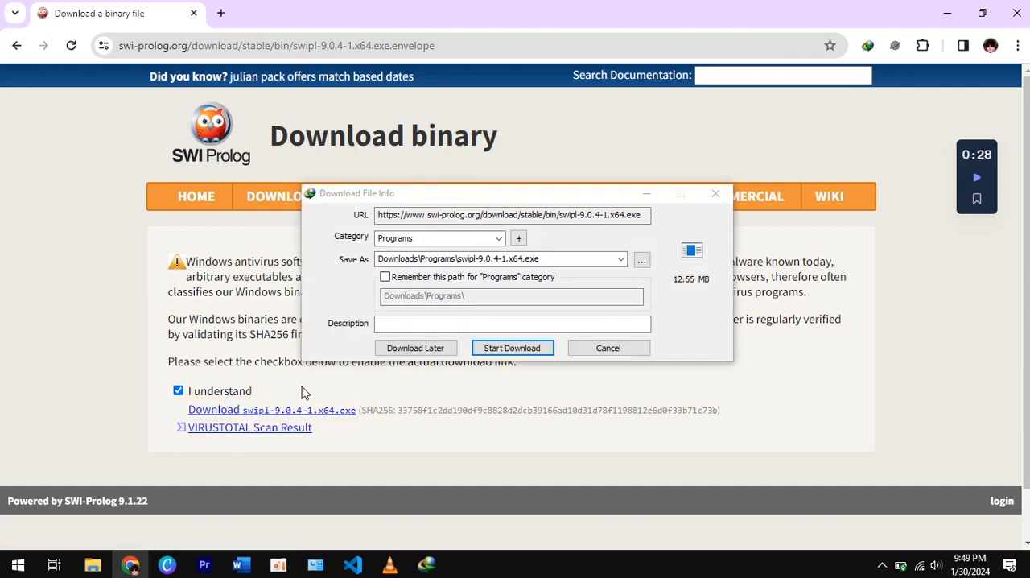
pyautogui.click(512, 348)
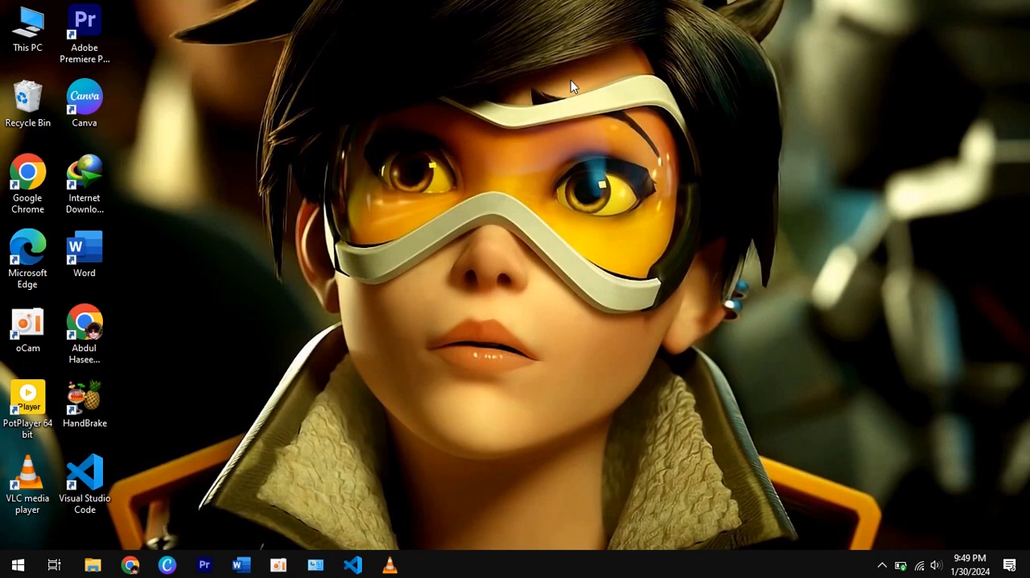
# Step: Browse from This PC to the Downloads\Programs folder holding the installer
pyautogui.doubleClick(27, 24)
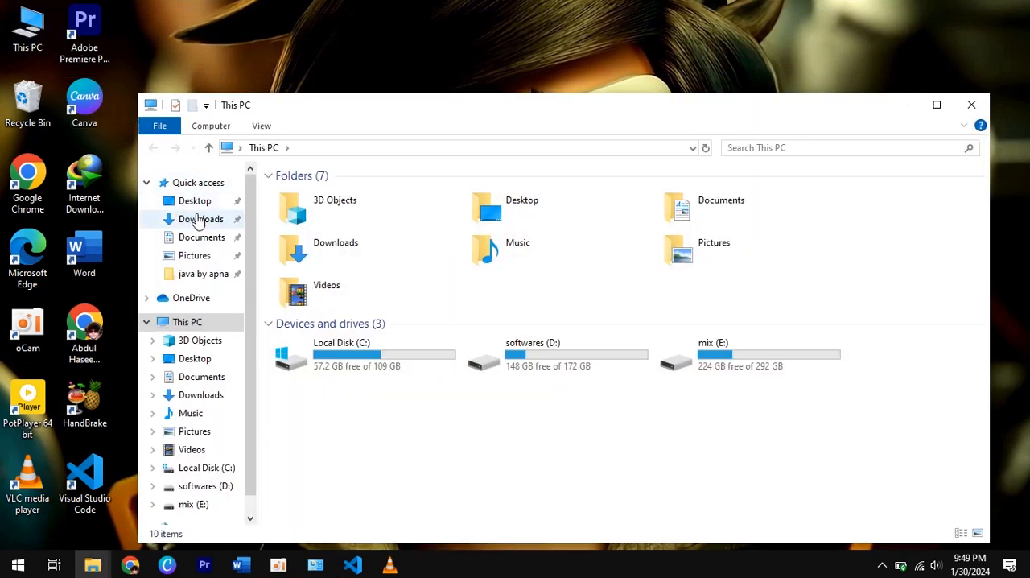
pyautogui.click(200, 218)
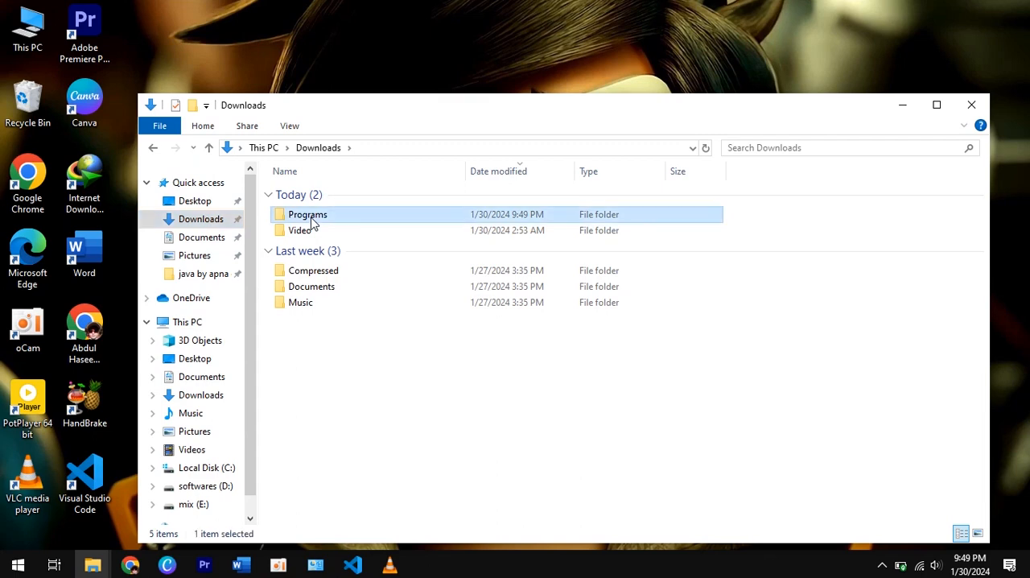
pyautogui.doubleClick(306, 214)
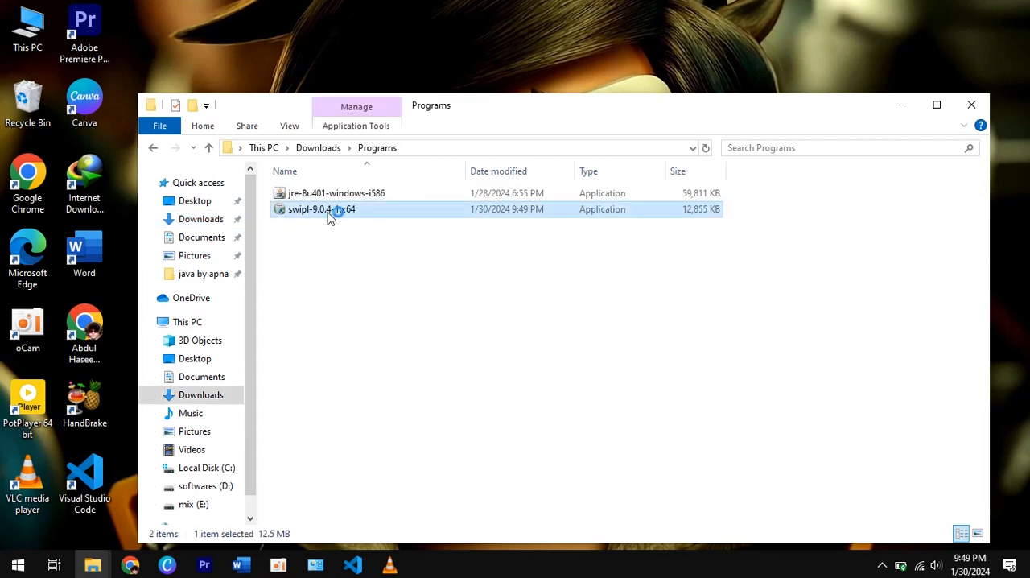
# Step: Run swipl-9.0.4-1.x64, enable 'Create swipl Desktop Icon' and accept C:\Program Files\swipl as destination
pyautogui.doubleClick(321, 210)
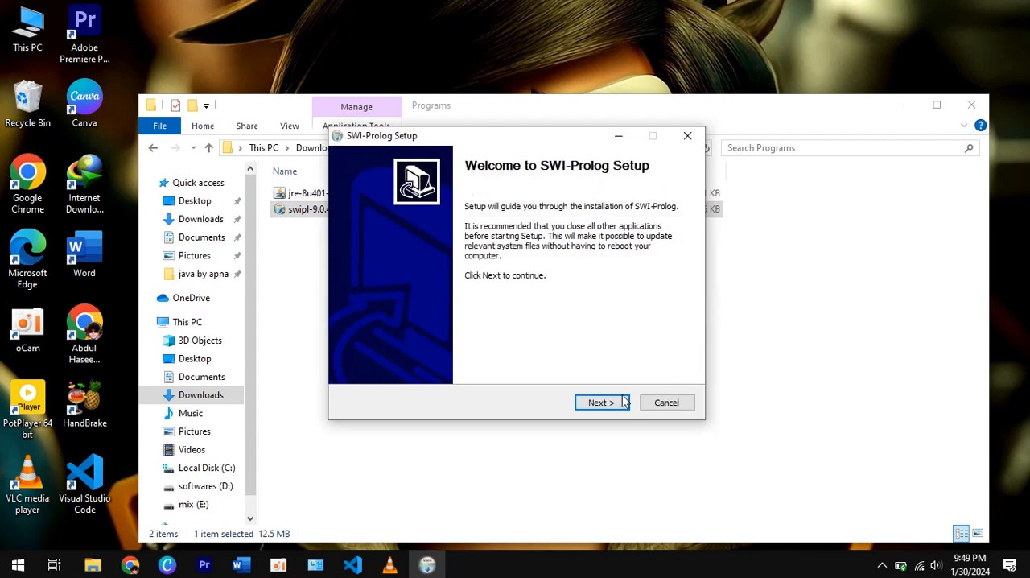
pyautogui.click(598, 403)
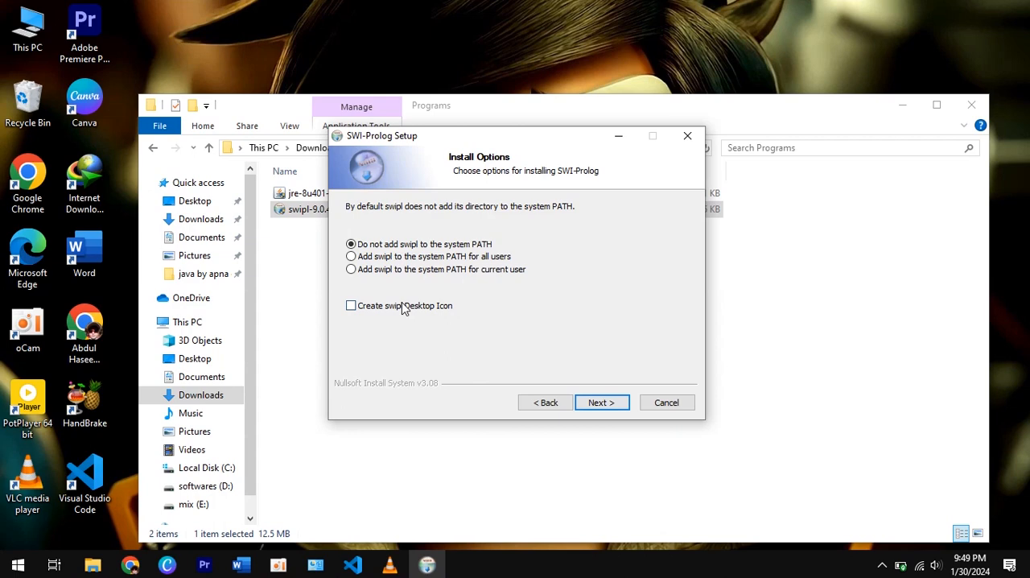
pyautogui.click(350, 305)
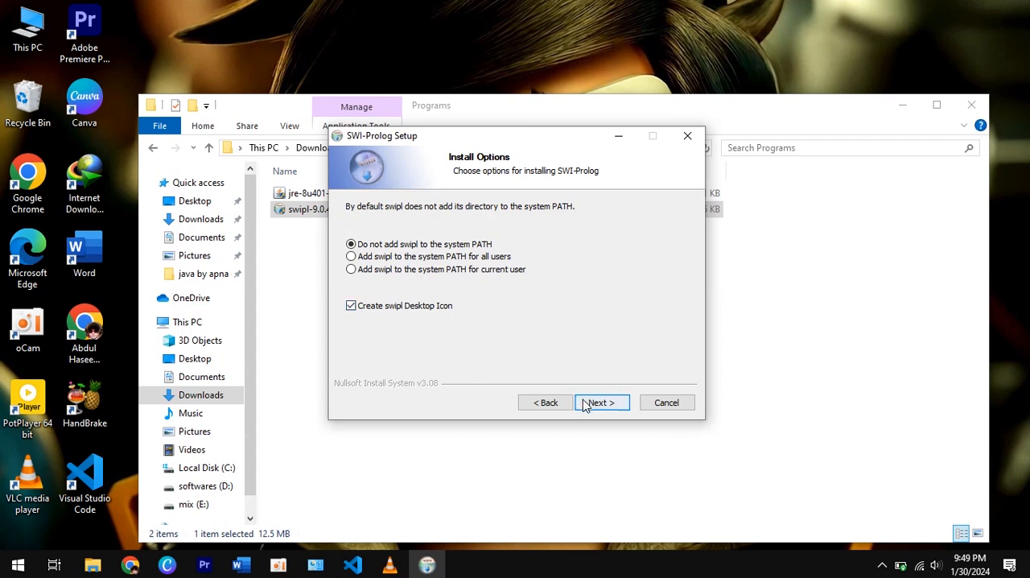
pyautogui.click(599, 402)
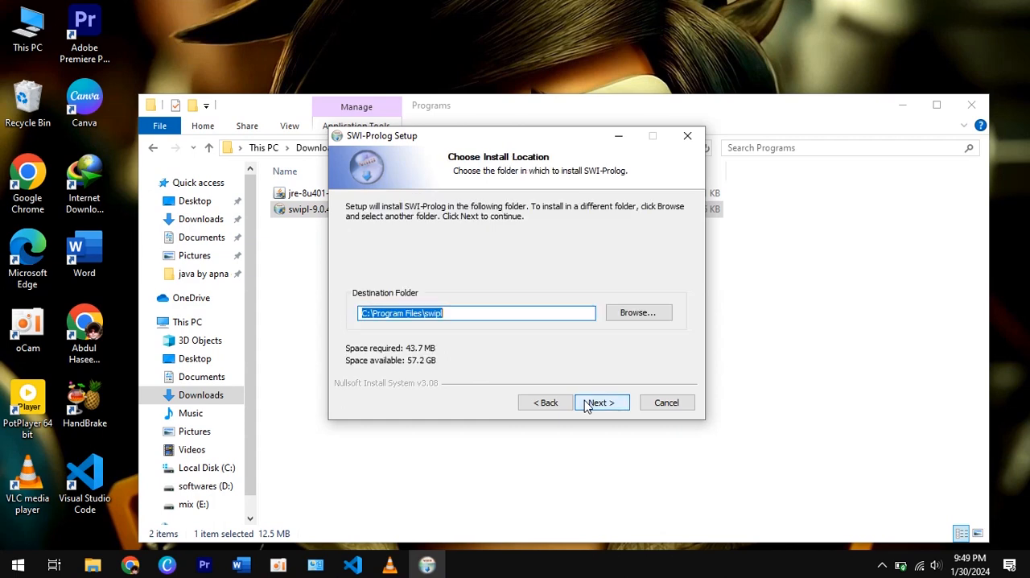
pyautogui.click(598, 402)
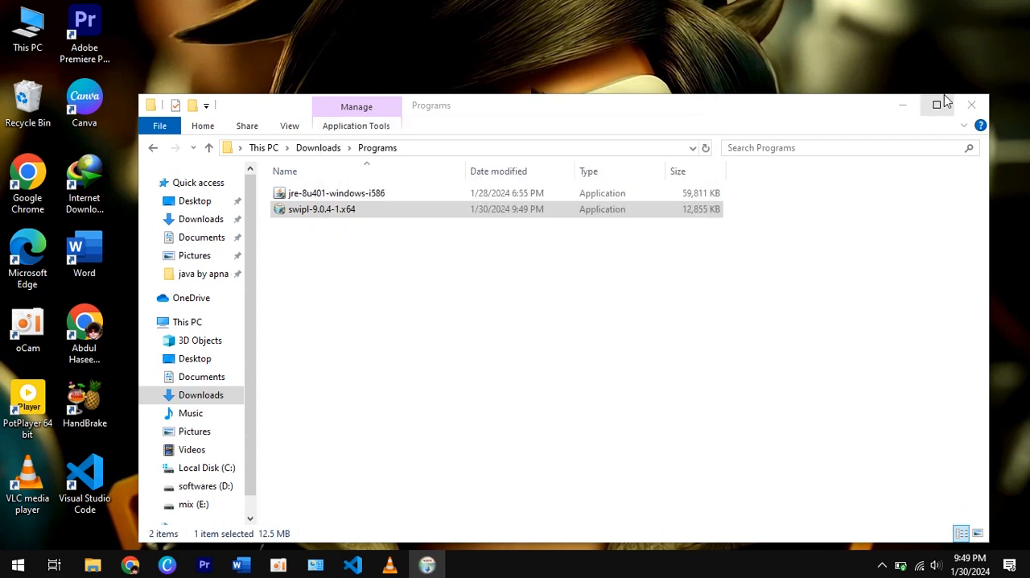
# Step: Close and finish the setup, then start the SWI-Prolog console from the new desktop icon
pyautogui.click(936, 105)
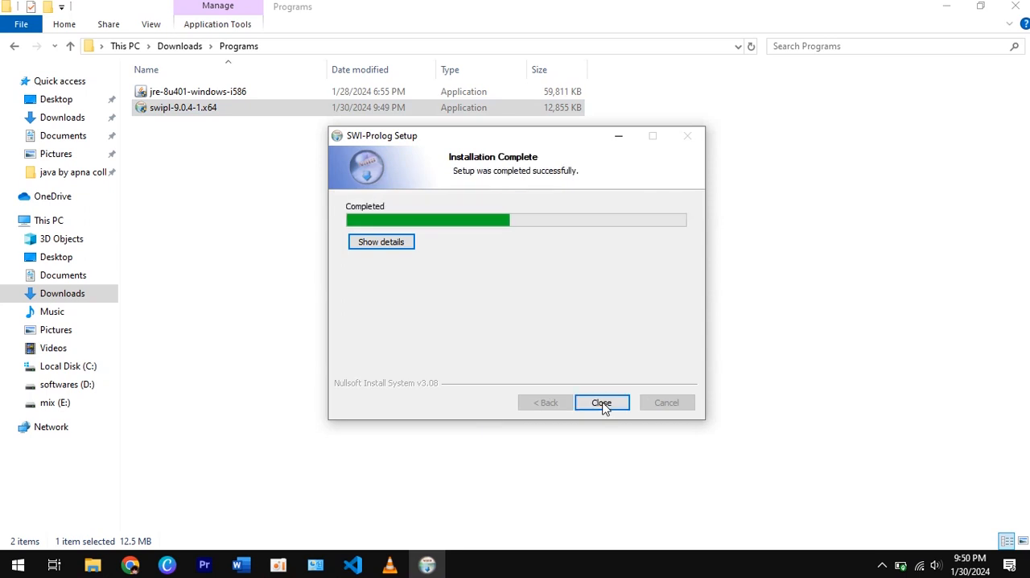
pyautogui.click(601, 402)
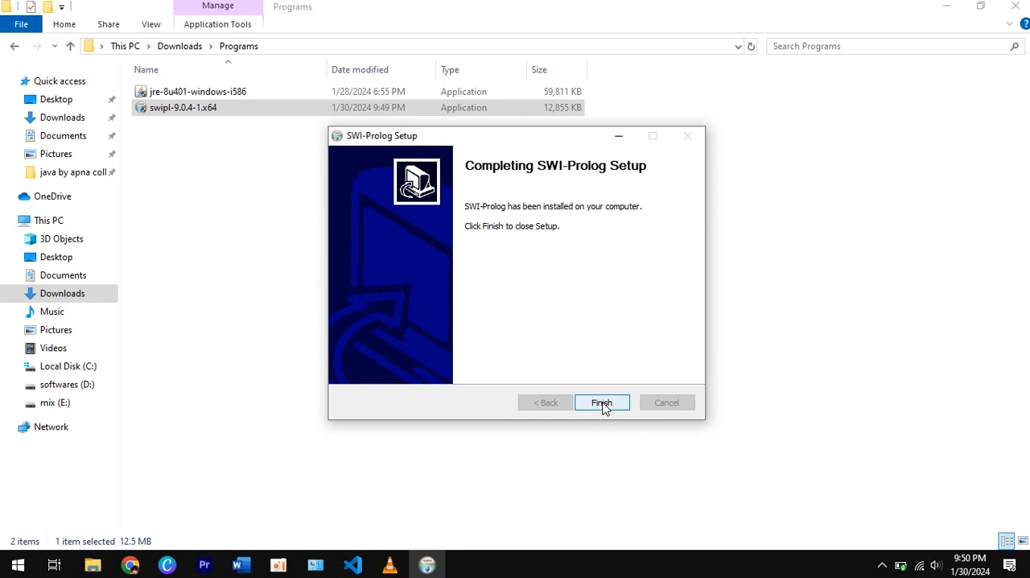
pyautogui.click(601, 402)
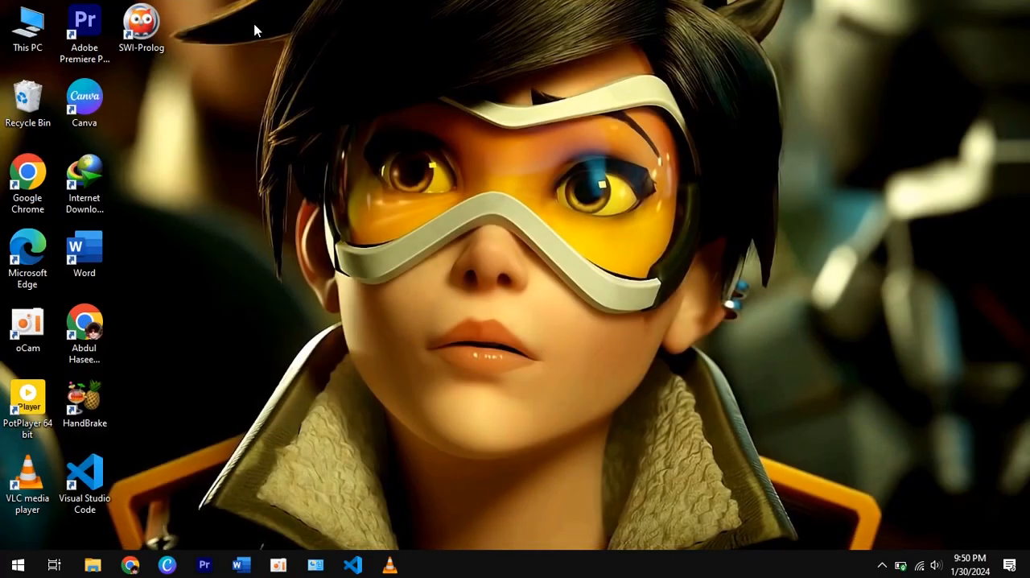
pyautogui.doubleClick(142, 24)
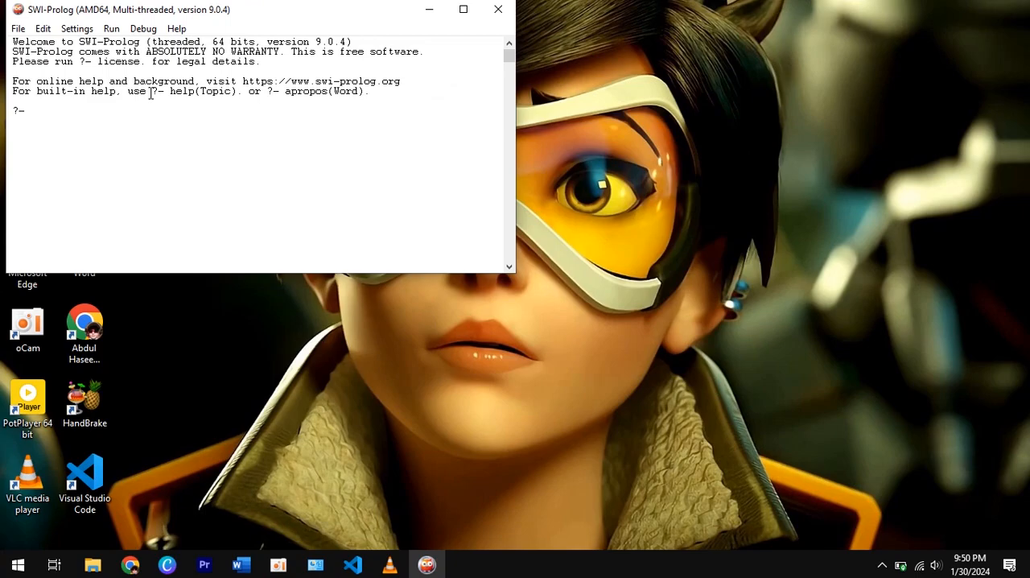